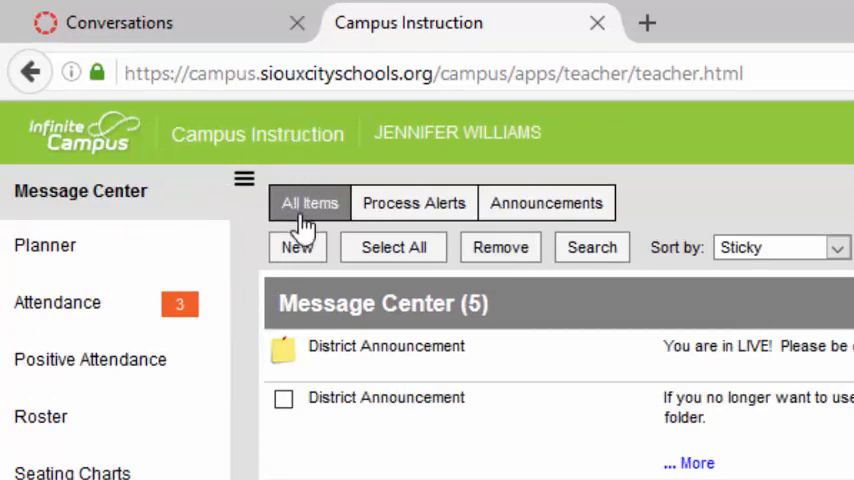
Start a new class message from Message Center, opening Step 1.
{"action": "left_click", "coordinate": [297, 247]}
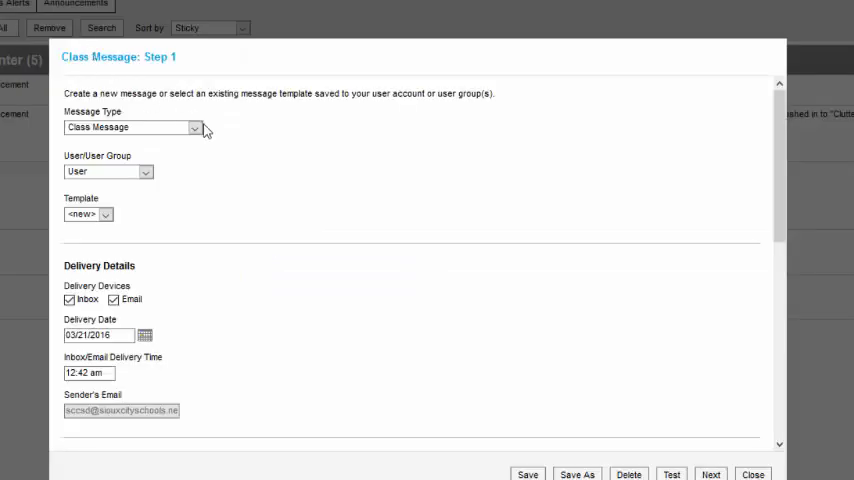
{"action": "mouse_move", "coordinate": [227, 139]}
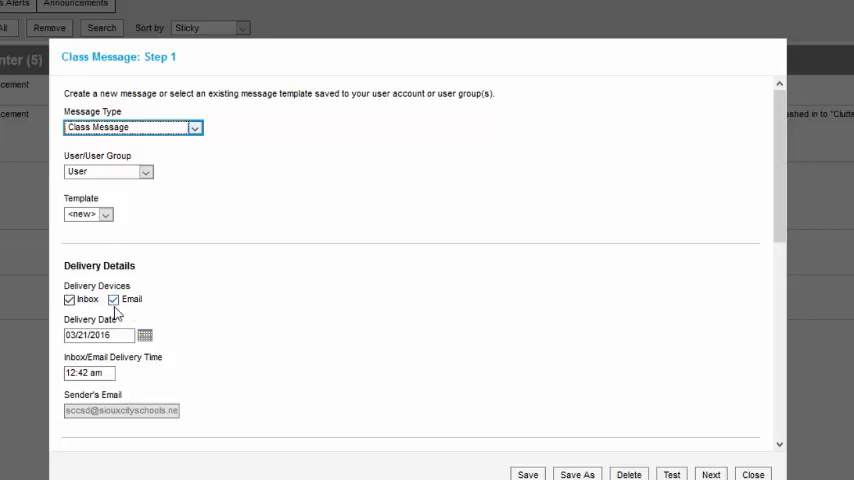
Uncheck Inbox under Delivery Devices, leaving Email as the only delivery.
{"action": "left_click", "coordinate": [113, 299]}
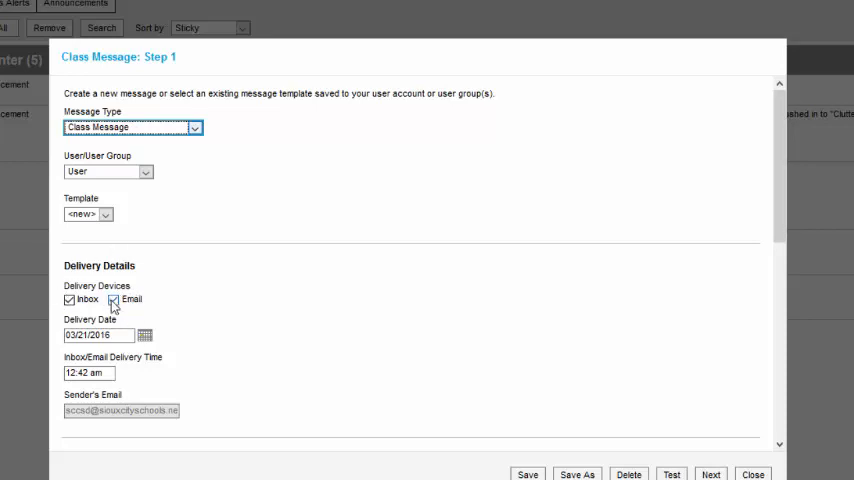
{"action": "left_click", "coordinate": [113, 299]}
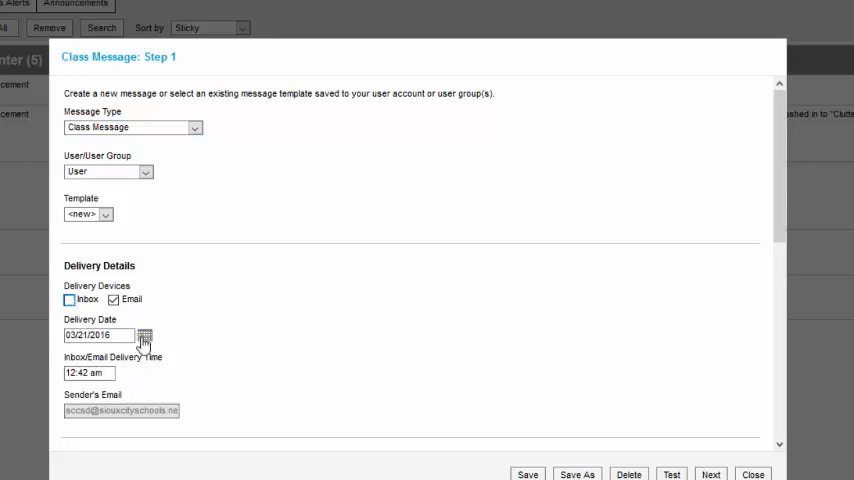
Set the delivery date to 03/24/2016 and the delivery time to 4:30 pm.
{"action": "left_click", "coordinate": [144, 335]}
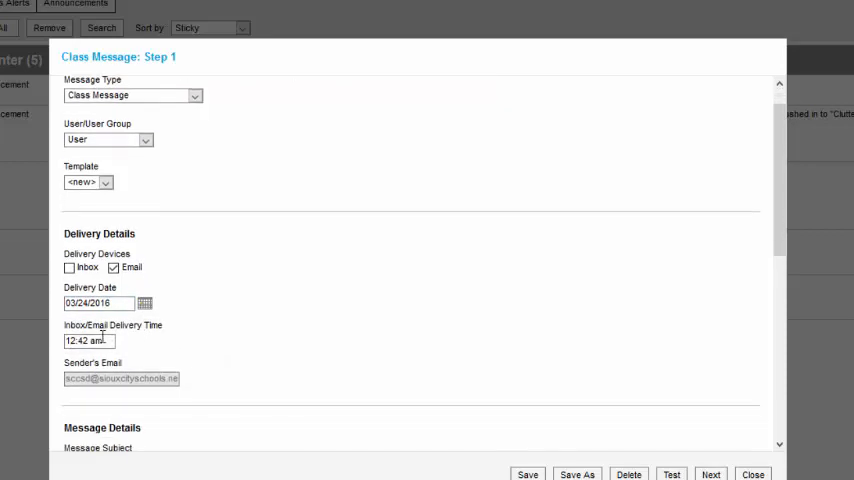
{"action": "left_click", "coordinate": [88, 340]}
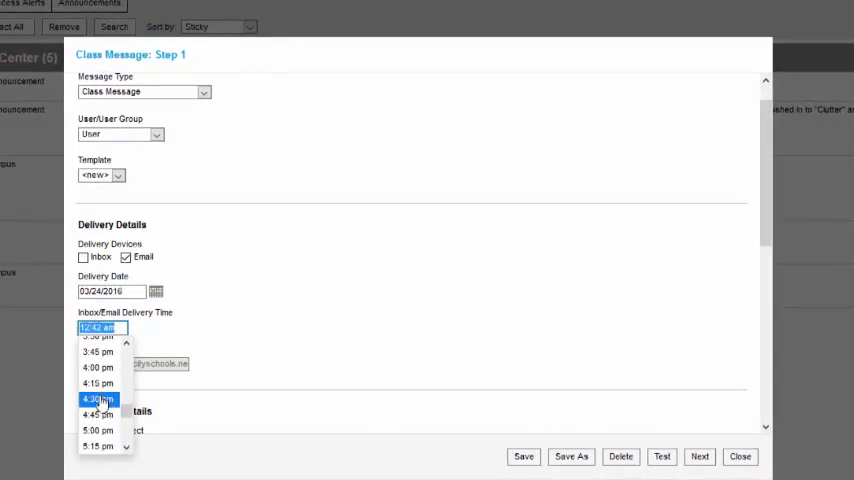
{"action": "left_click", "coordinate": [97, 400]}
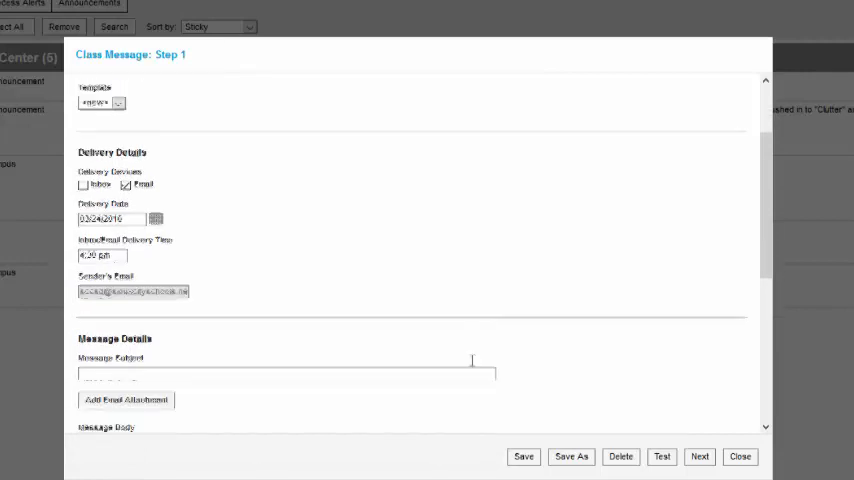
Enter 'Attendance' as the message subject.
{"action": "type", "text": "A"}
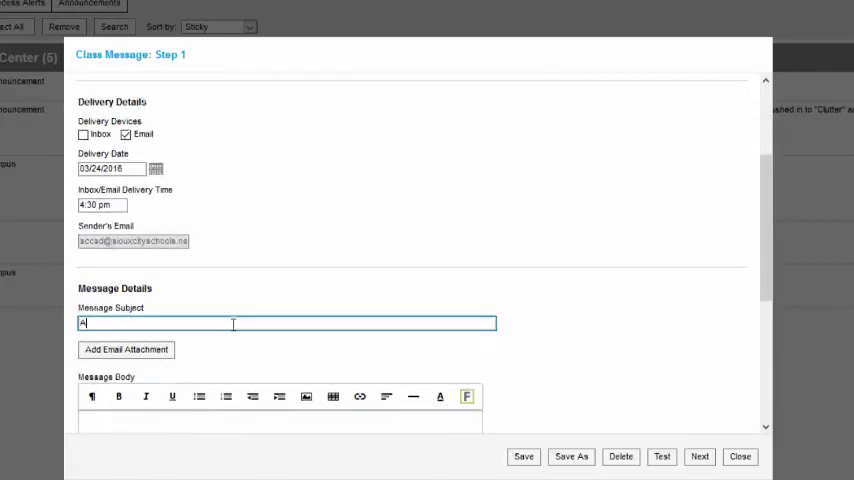
{"action": "type", "text": "ttendav"}
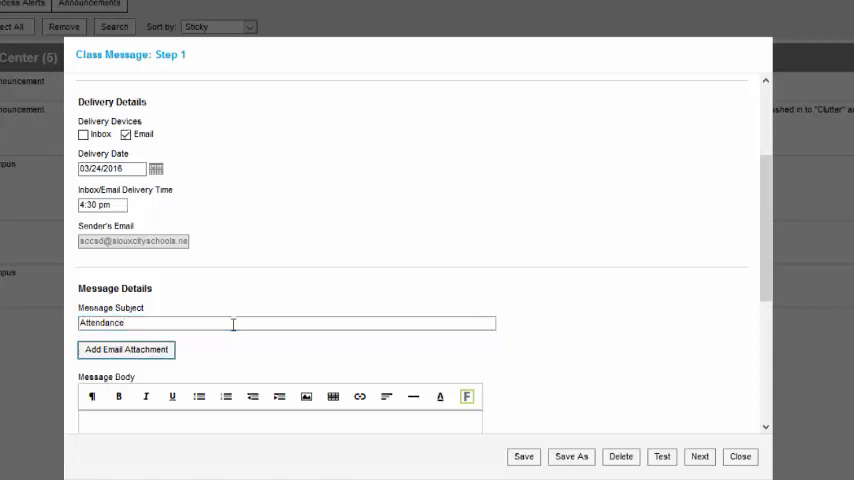
{"action": "scroll", "scroll_direction": "down", "scroll_amount": 3}
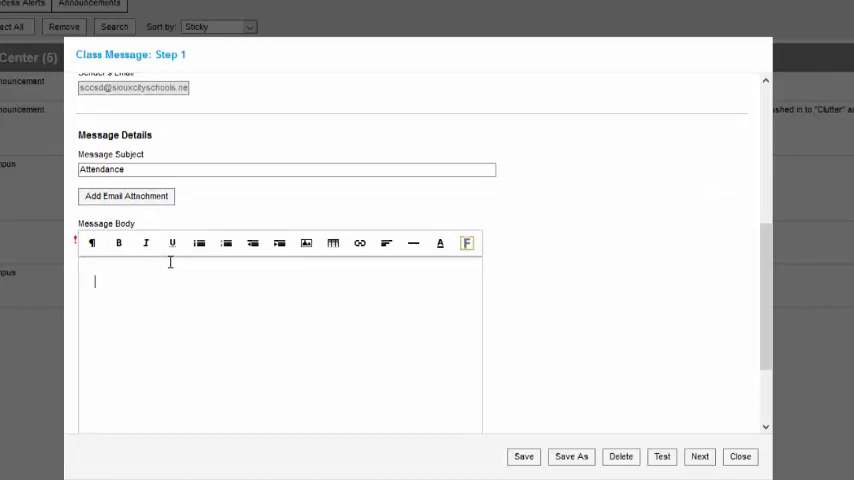
Write the body 'Parents, Attendance is required in online classes. Mrs. Williams'.
{"action": "type", "text": "PAre"}
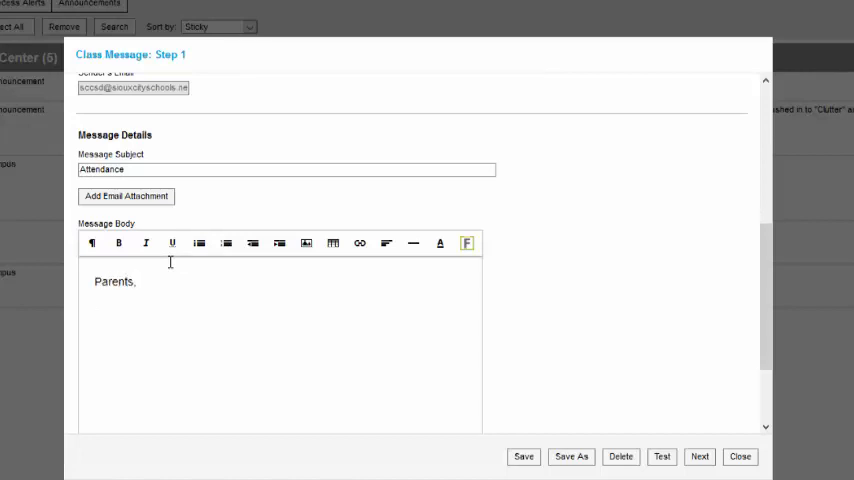
{"action": "type", "text": "Atten"}
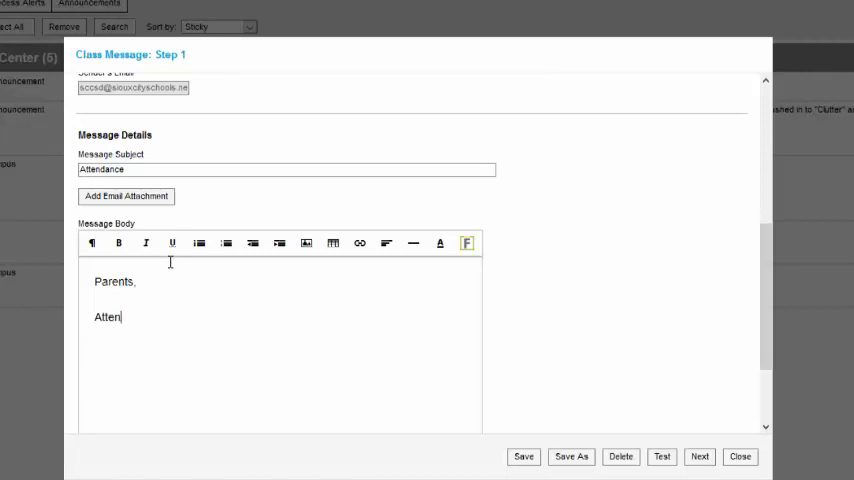
{"action": "type", "text": "dance"}
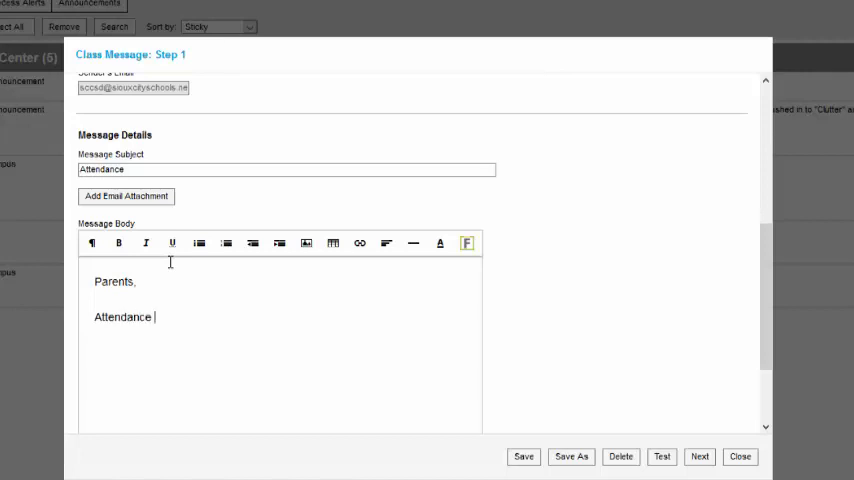
{"action": "type", "text": "is required"}
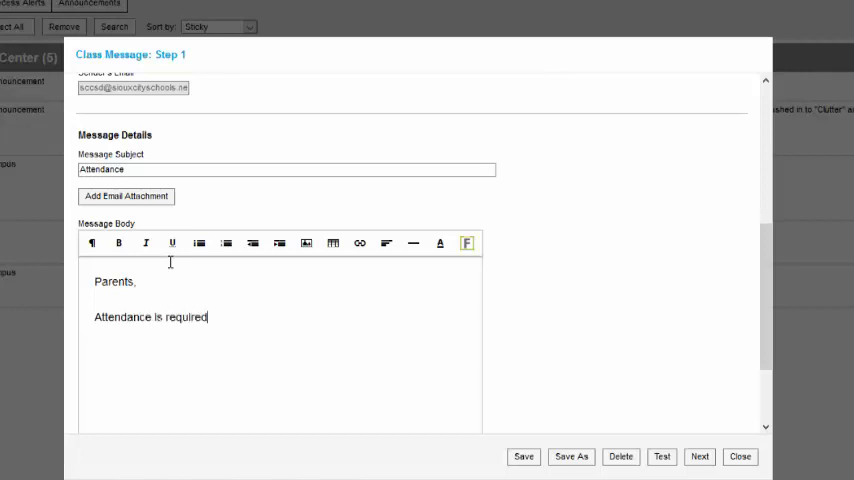
{"action": "type", "text": "in online classes."}
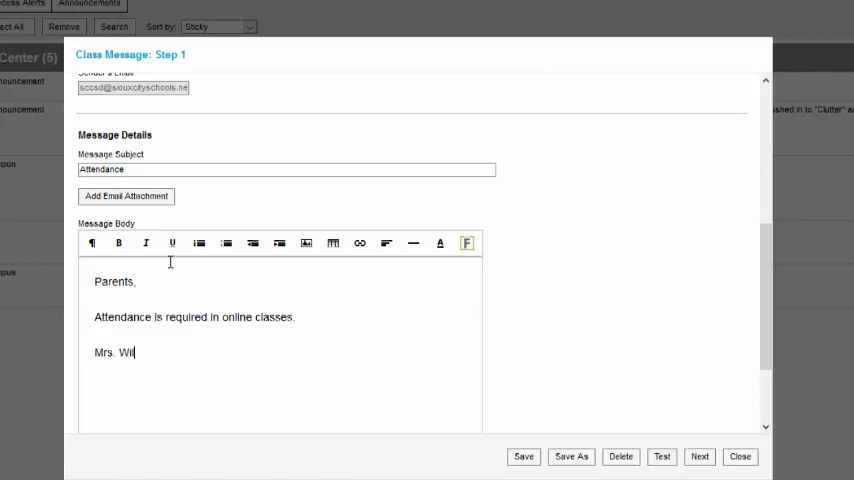
{"action": "type", "text": "liams"}
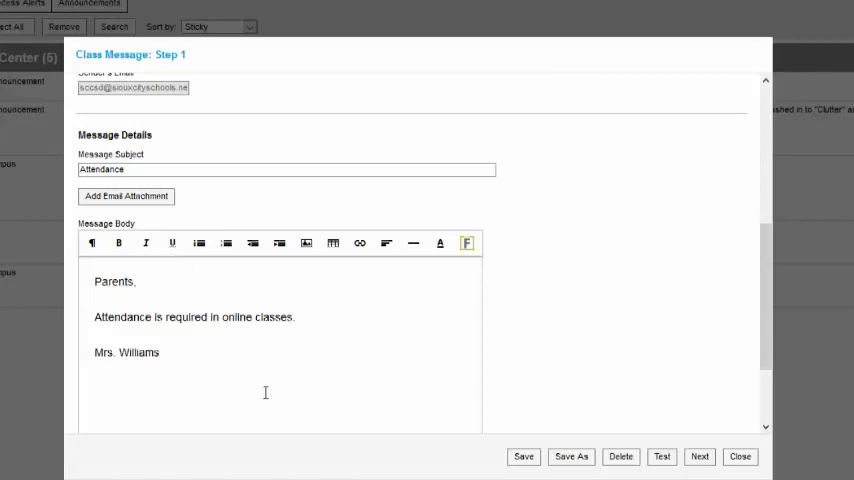
{"action": "scroll", "scroll_direction": "down", "scroll_amount": 3}
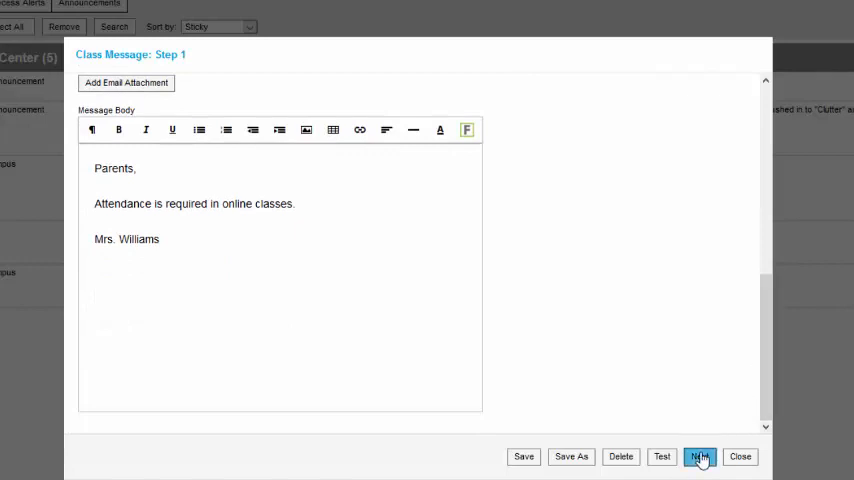
Advance to Step 2 and deselect all Term Sem 1 sections.
{"action": "left_click", "coordinate": [699, 456]}
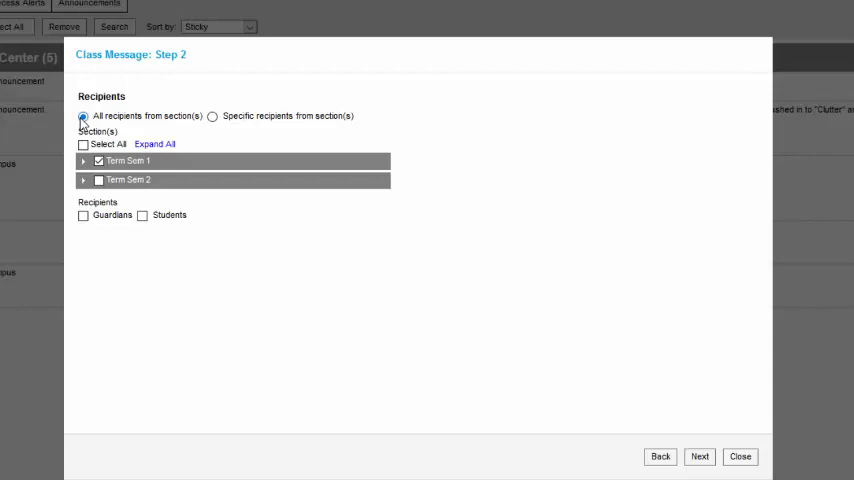
{"action": "mouse_move", "coordinate": [210, 127]}
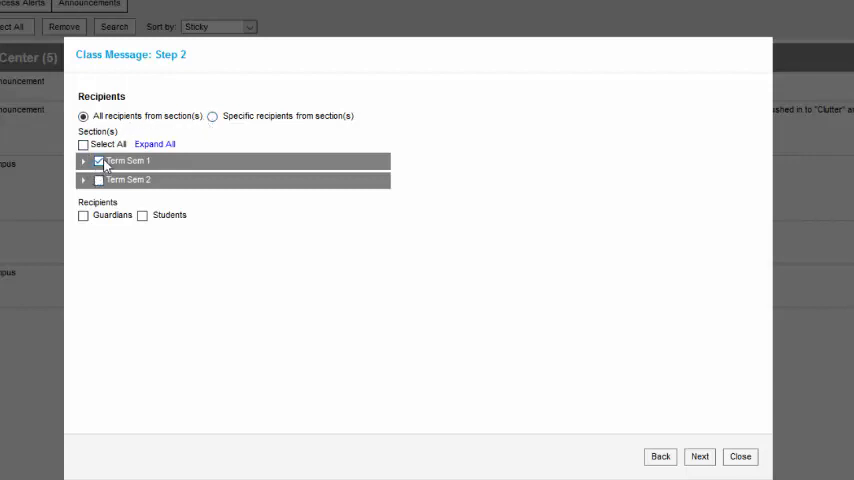
{"action": "left_click", "coordinate": [98, 160]}
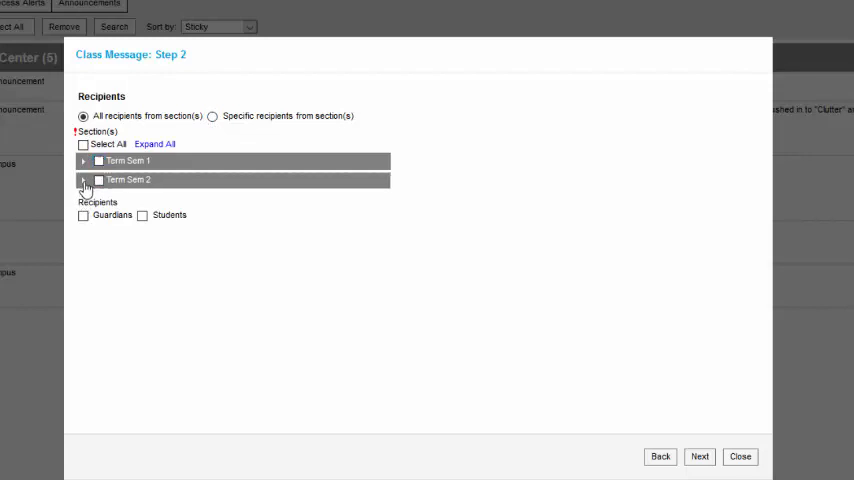
Select Term Sem 2's HR N024-55 HOMEROOM section, address Guardians, and continue.
{"action": "left_click", "coordinate": [83, 180]}
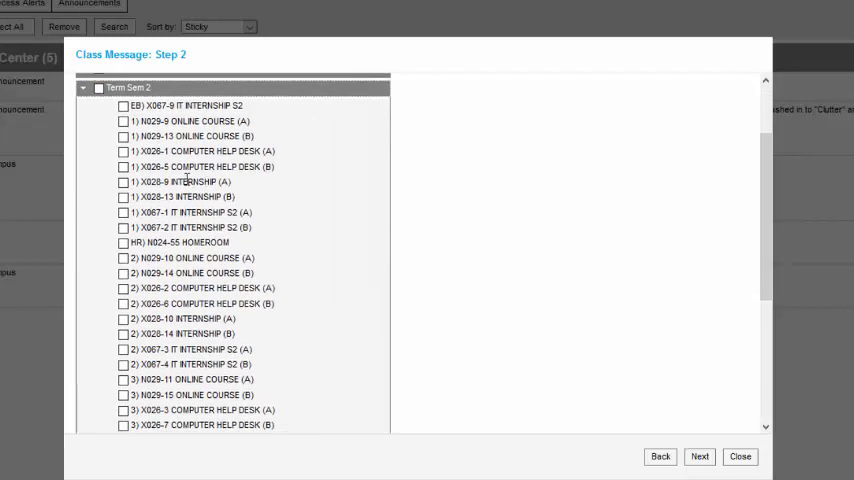
{"action": "left_click", "coordinate": [123, 243]}
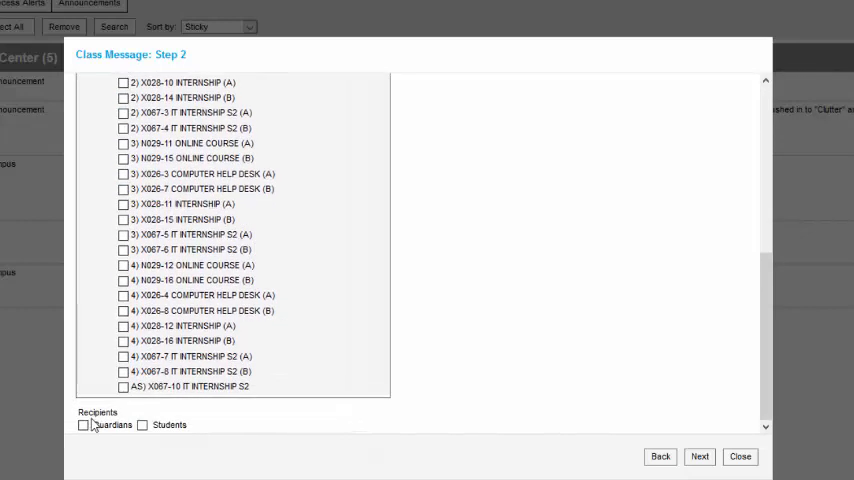
{"action": "left_click", "coordinate": [84, 425]}
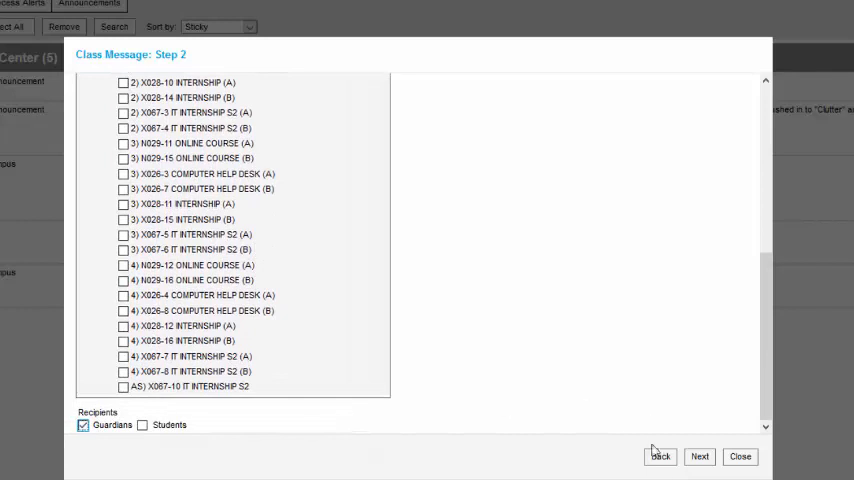
{"action": "left_click", "coordinate": [699, 456]}
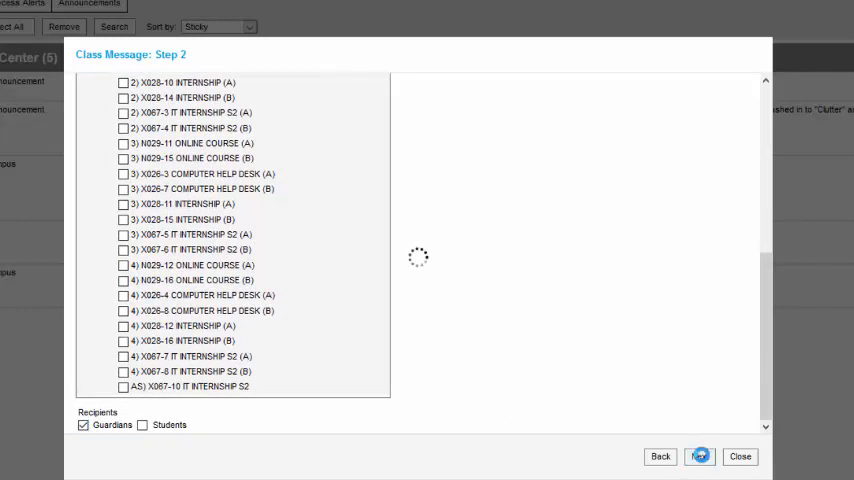
Review the Step 3 summary: 9 recipients, 2 by email, with message preview.
{"action": "left_click", "coordinate": [700, 456]}
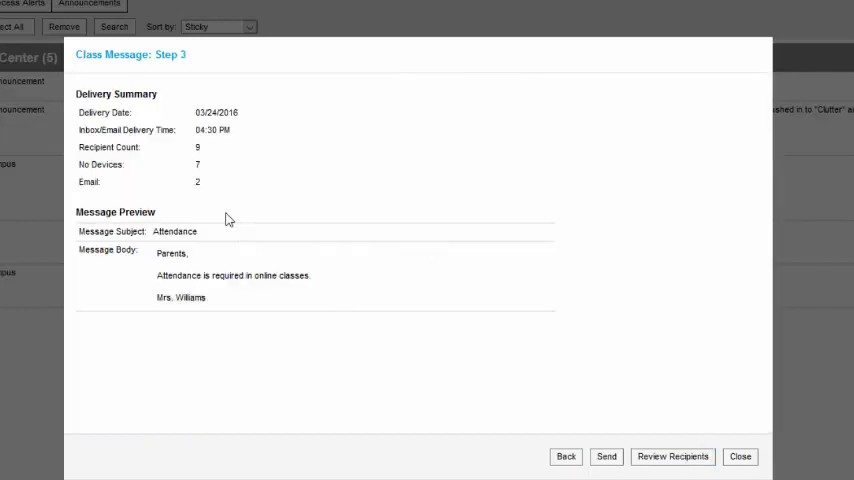
{"action": "mouse_move", "coordinate": [214, 211]}
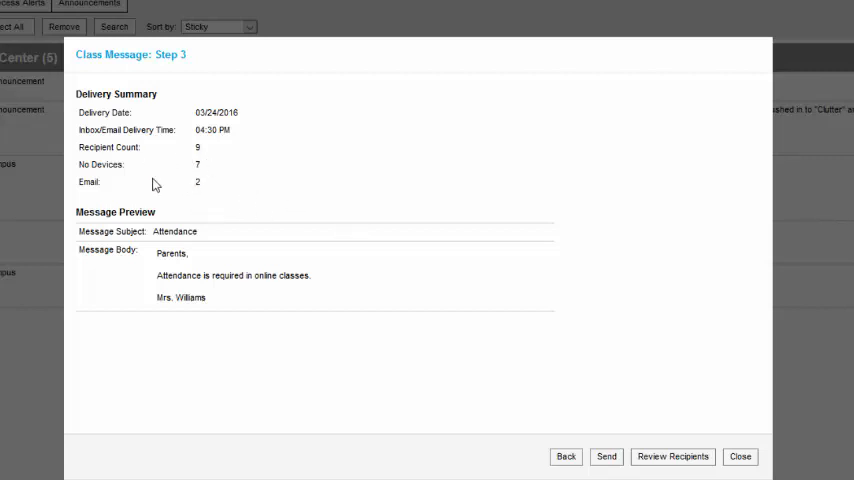
{"action": "mouse_move", "coordinate": [180, 208]}
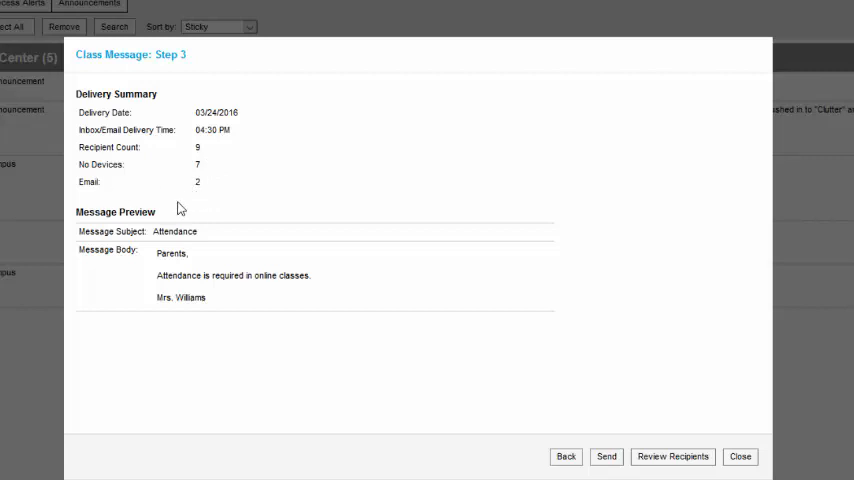
{"action": "mouse_move", "coordinate": [281, 210]}
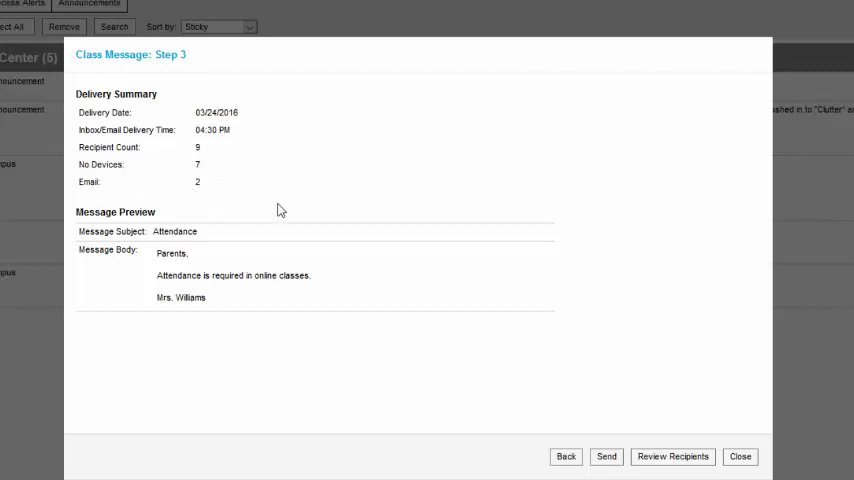
{"action": "mouse_move", "coordinate": [587, 435]}
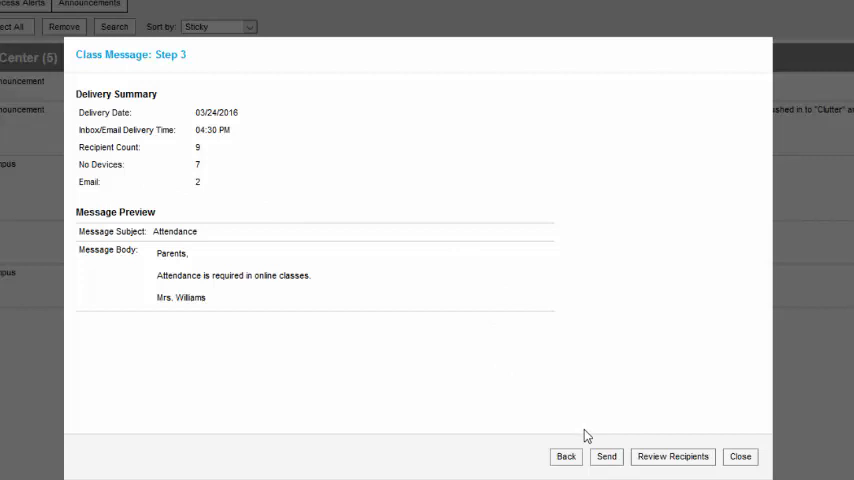
{"action": "mouse_move", "coordinate": [638, 429]}
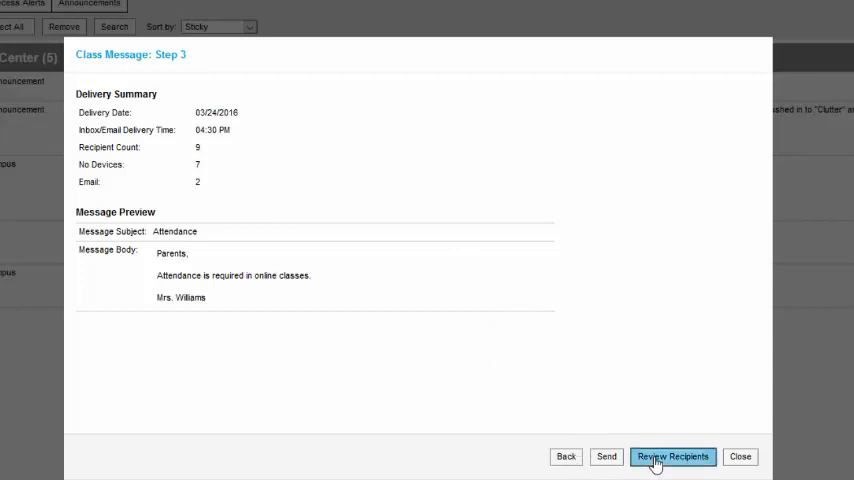
{"action": "left_click", "coordinate": [672, 456]}
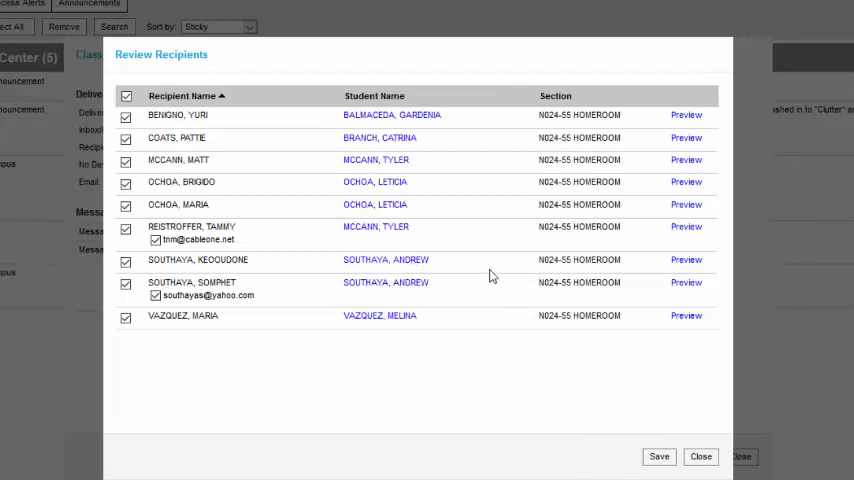
{"action": "mouse_move", "coordinate": [256, 254]}
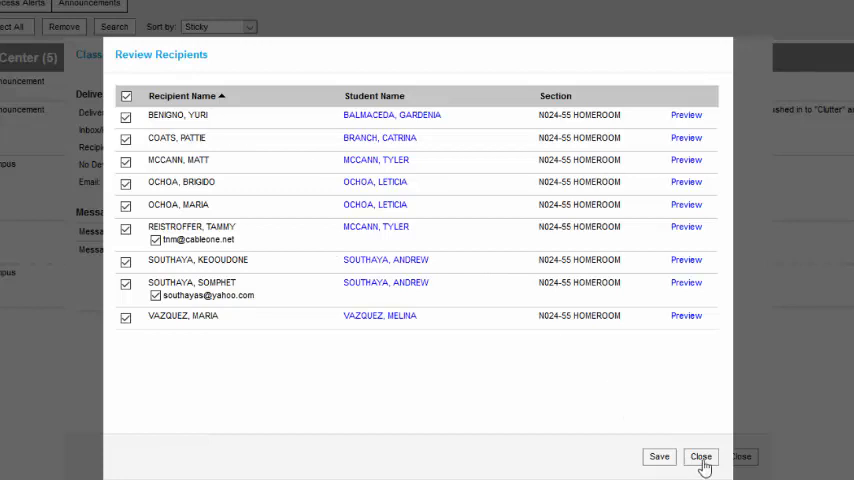
{"action": "left_click", "coordinate": [701, 457]}
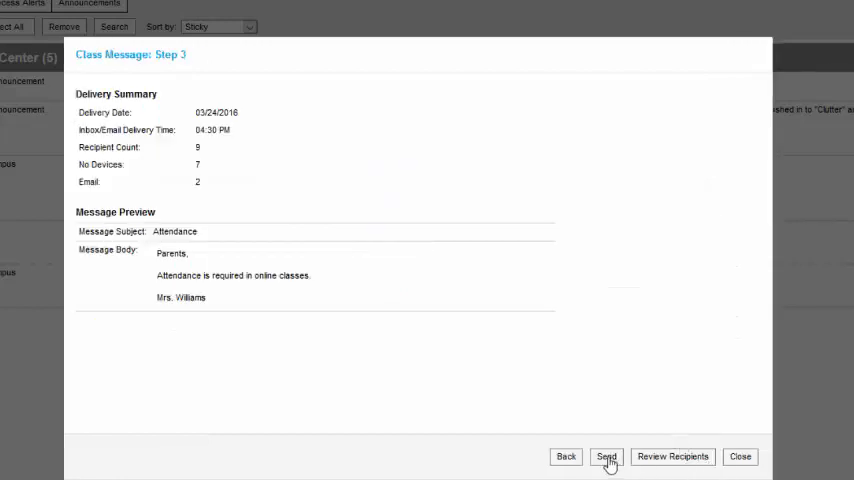